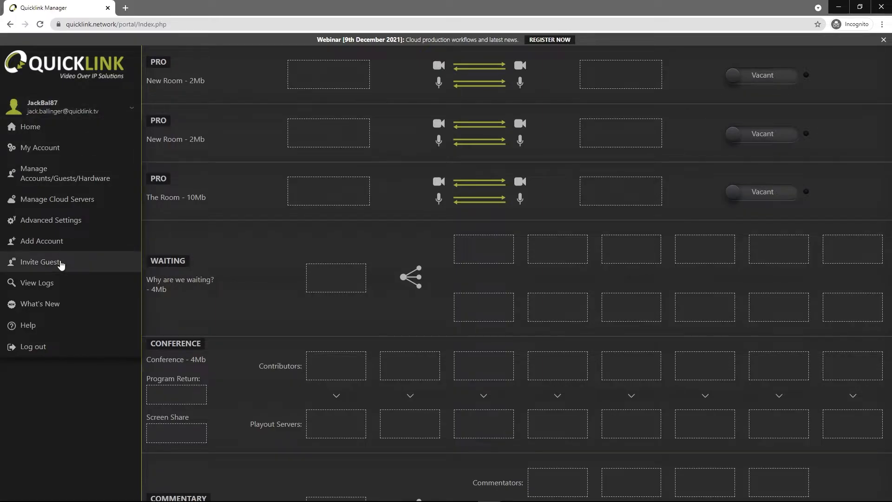
pyautogui.click(38, 262)
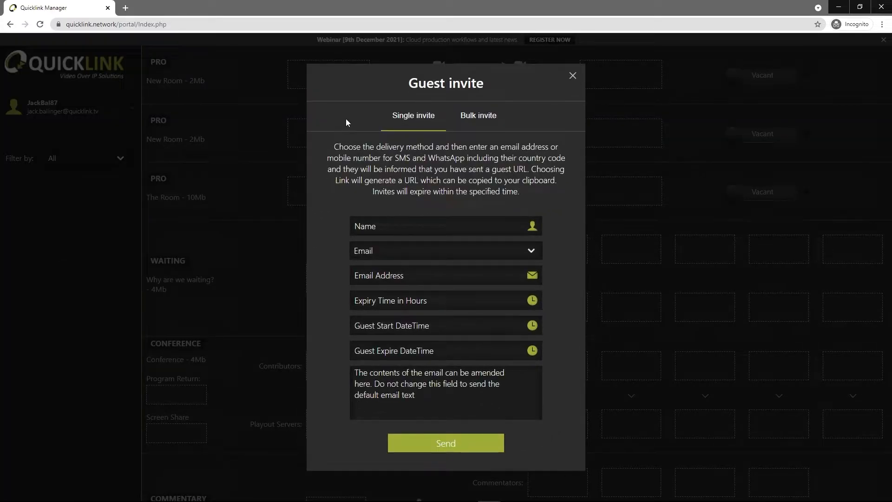
pyautogui.moveTo(412, 126)
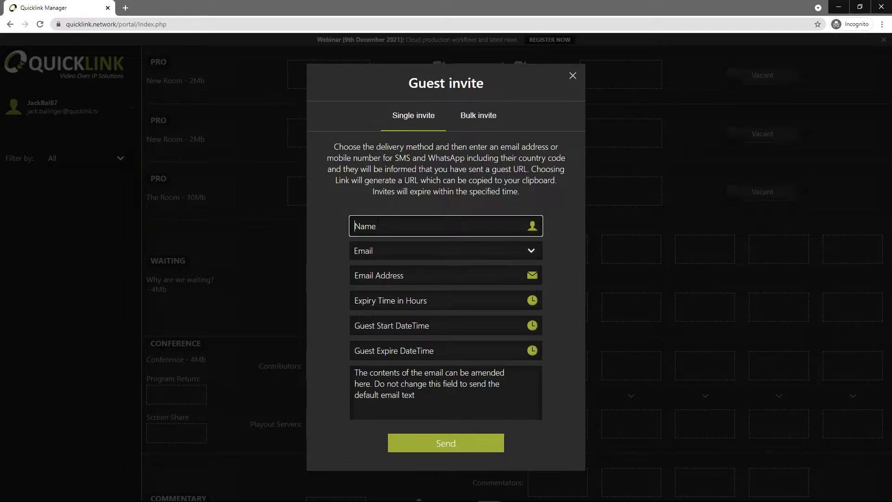
pyautogui.write('Thisisague')
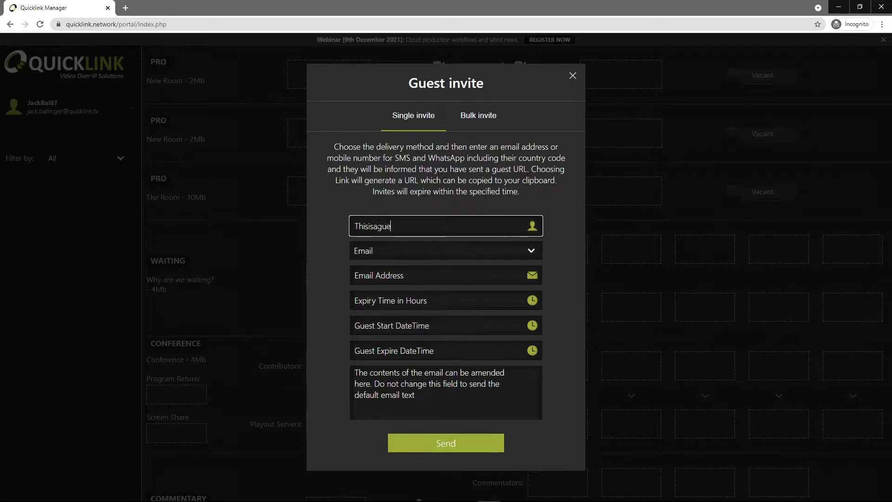
pyautogui.write('st')
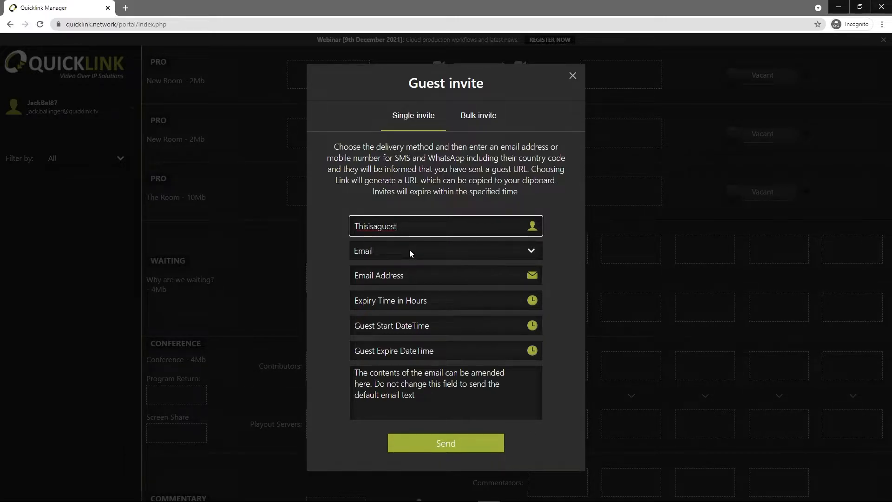
pyautogui.click(445, 275)
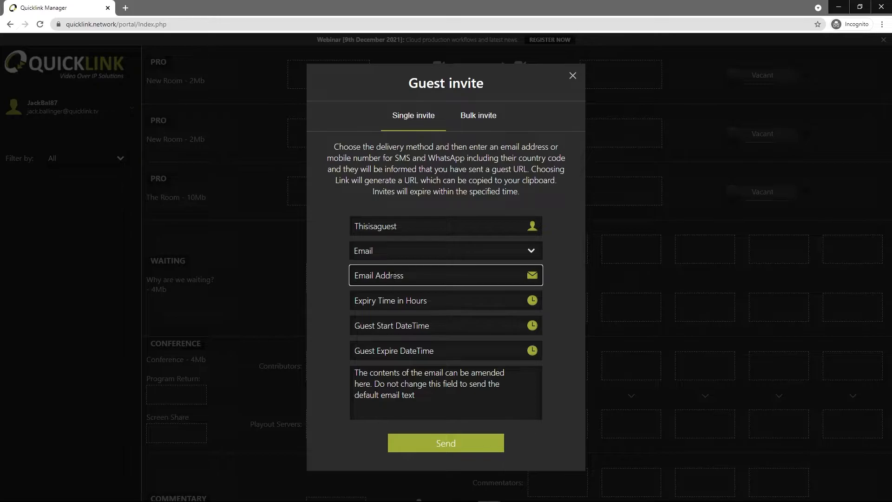
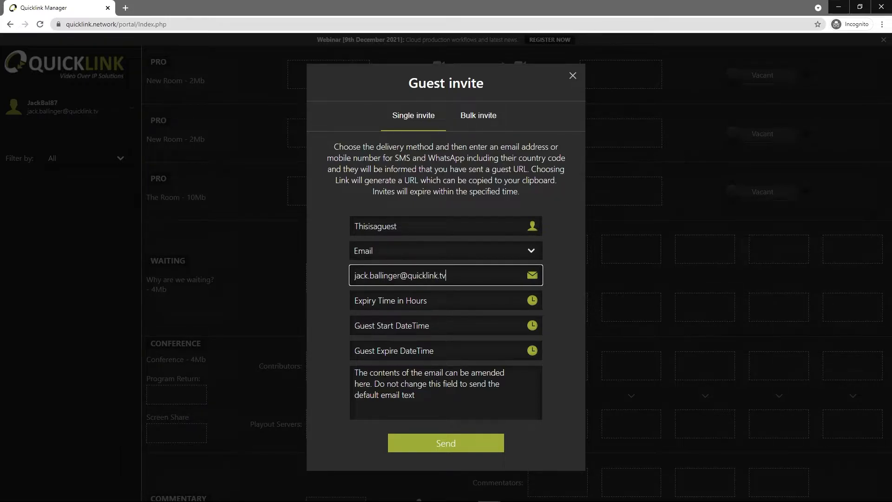
# Replace the default email text with "Here's your invite to the event!".
pyautogui.click(445, 392)
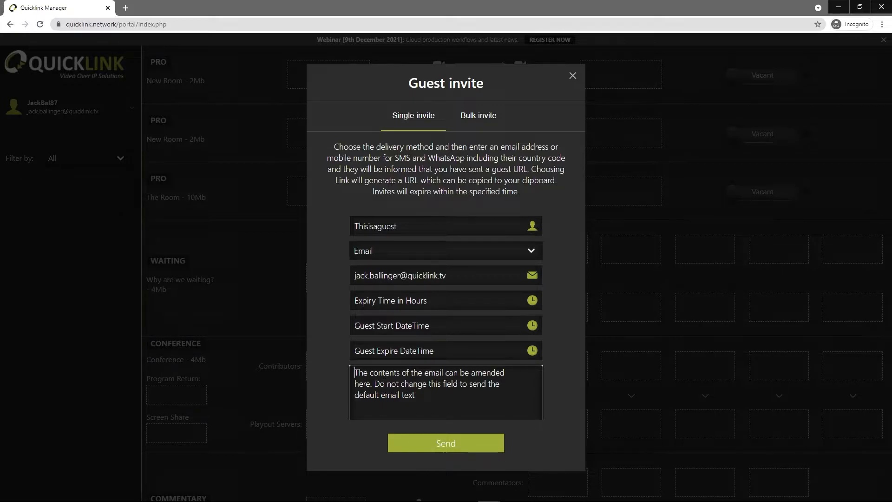
pyautogui.write("Here's your invite to th")
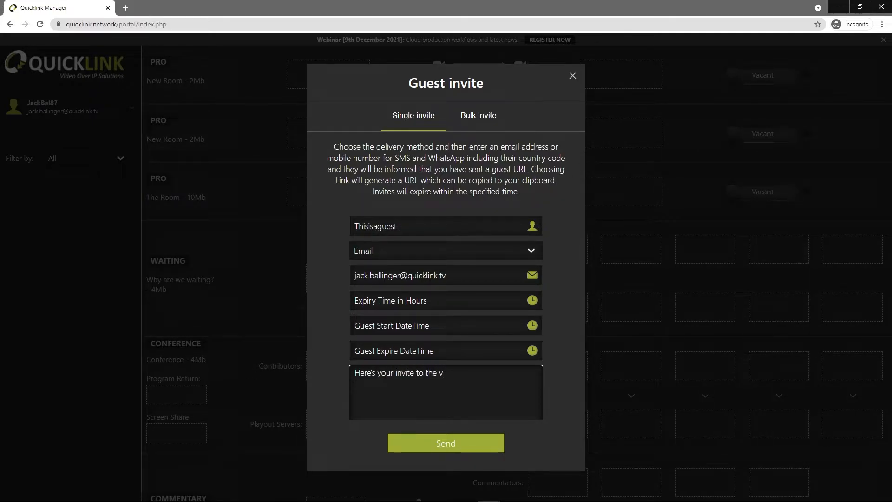
pyautogui.write('event!')
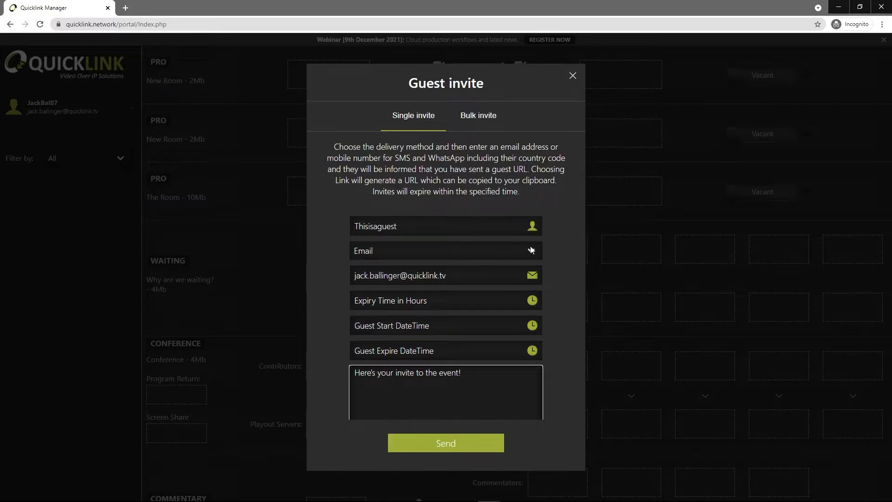
# Try WhatsApp delivery with a phone number, then SMS, and settle on Link delivery.
pyautogui.click(446, 251)
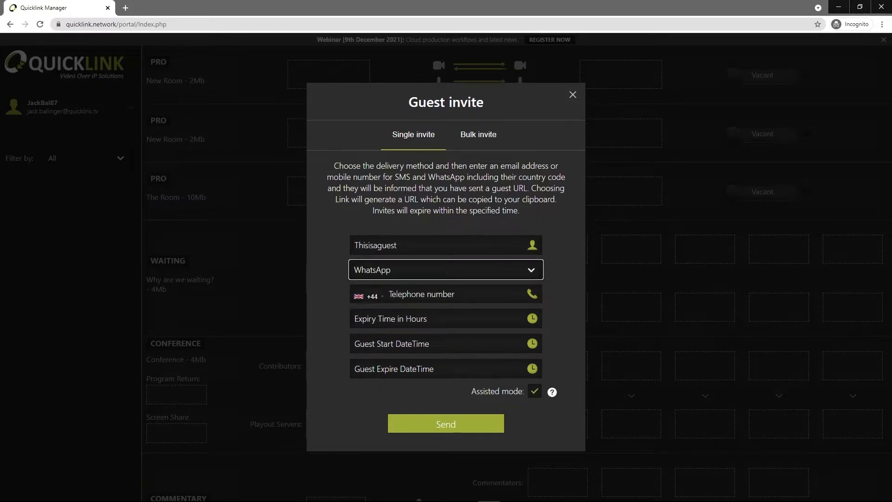
pyautogui.click(444, 294)
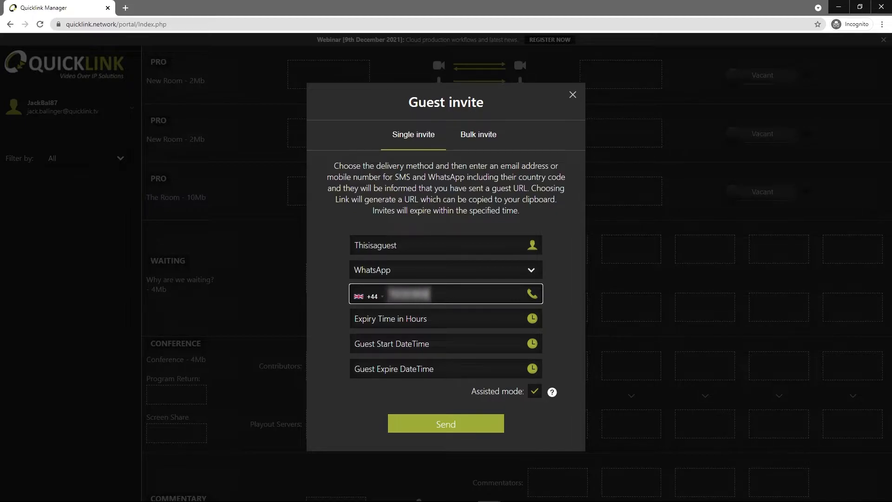
pyautogui.click(446, 270)
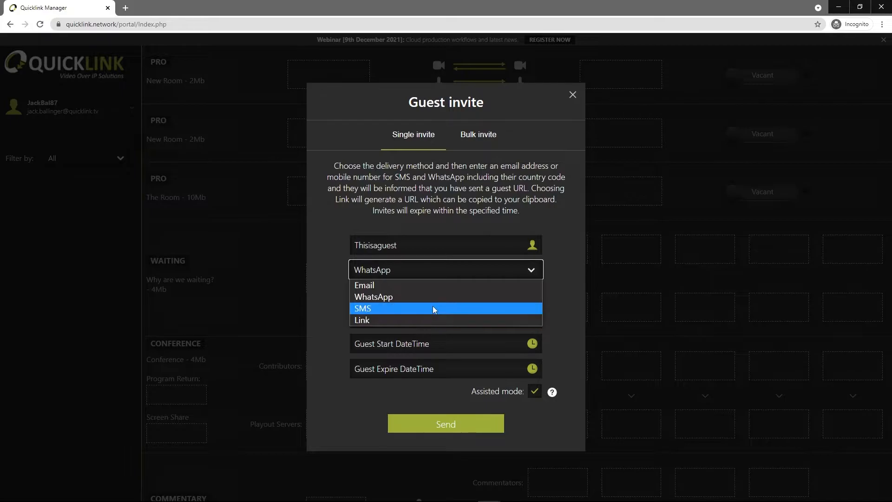
pyautogui.click(362, 308)
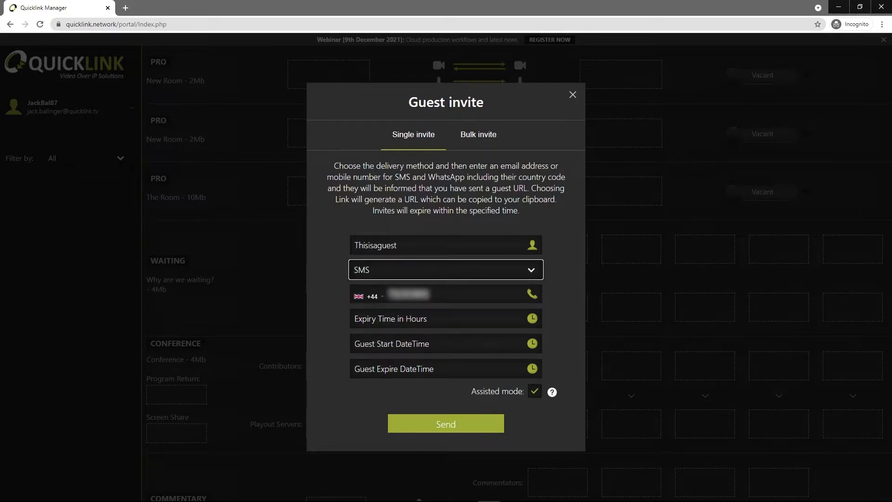
pyautogui.click(445, 269)
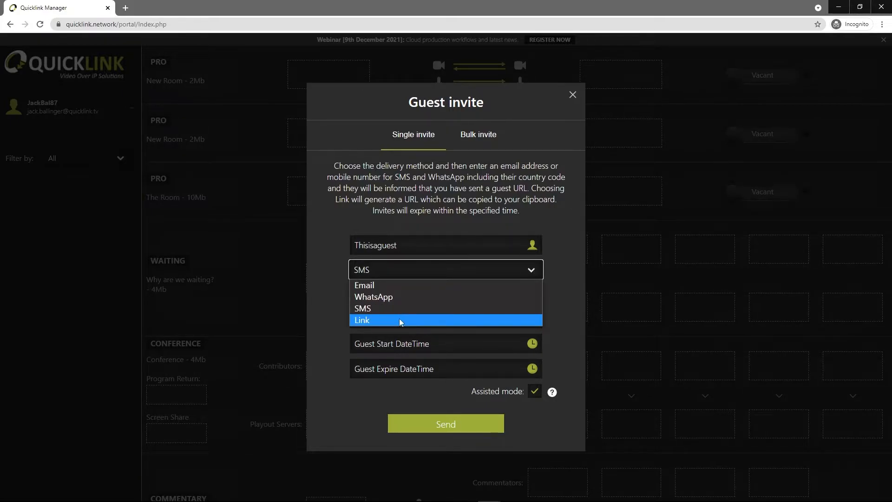
pyautogui.click(380, 320)
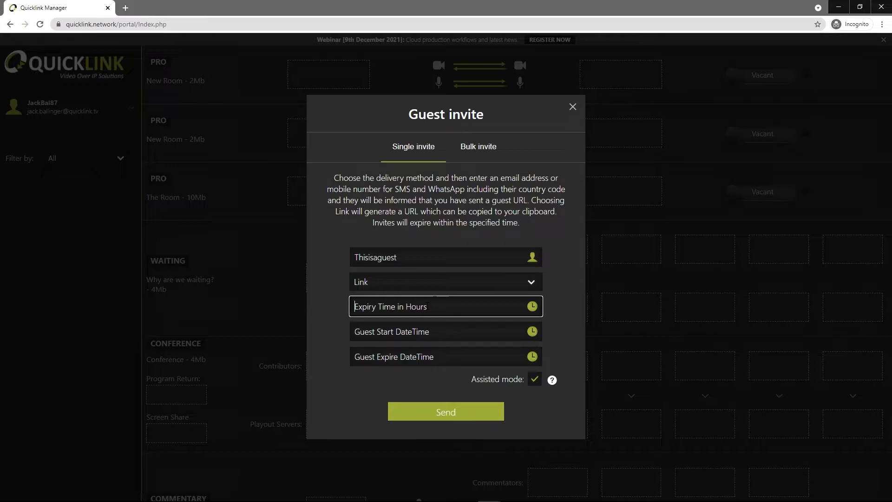
pyautogui.write('8')
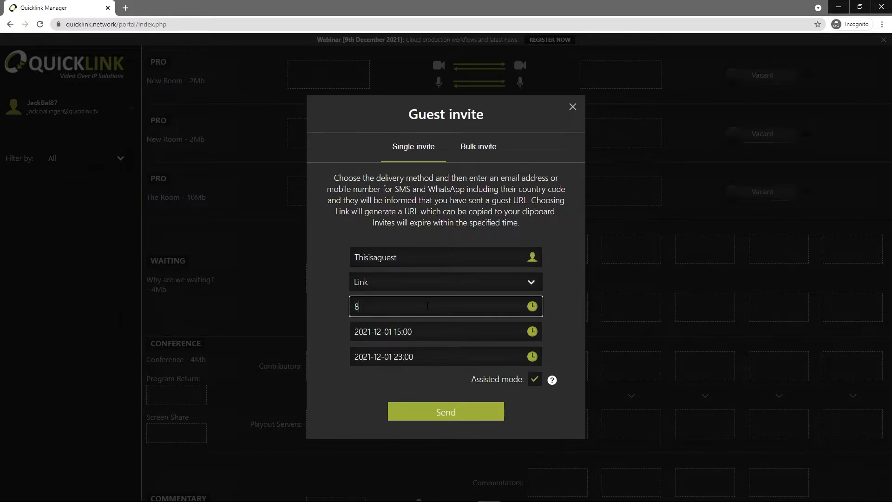
pyautogui.click(446, 331)
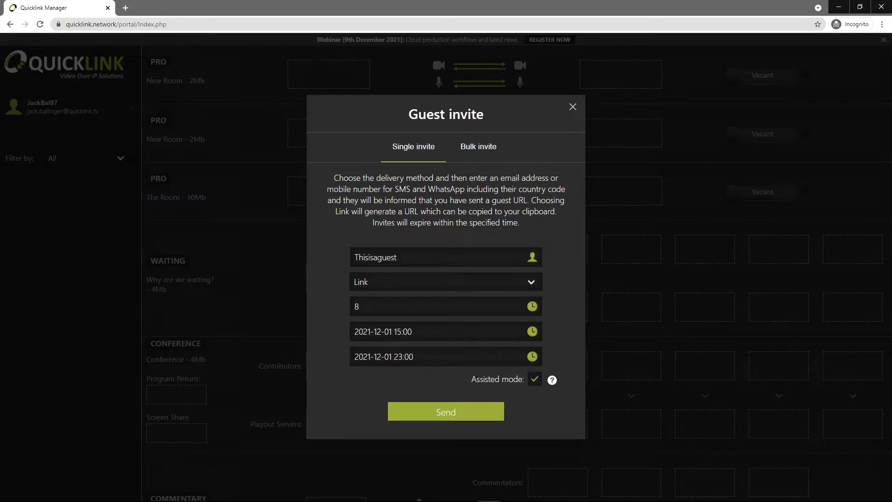
pyautogui.click(534, 380)
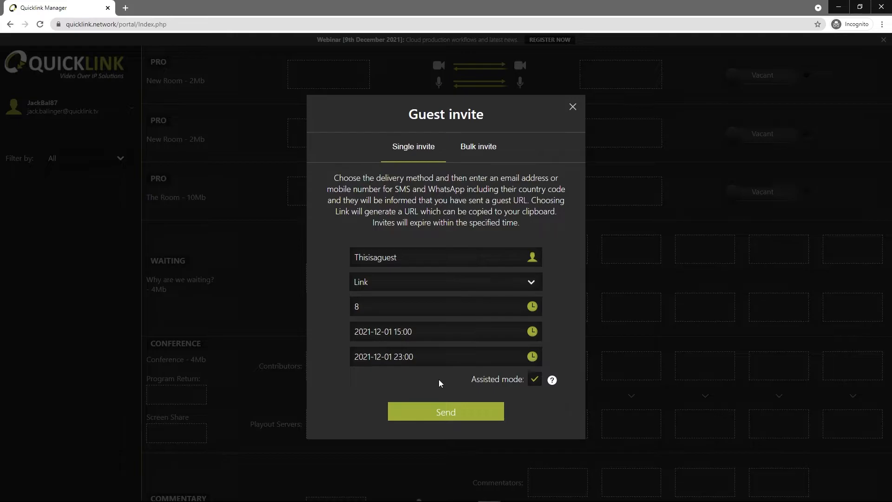
pyautogui.moveTo(438, 416)
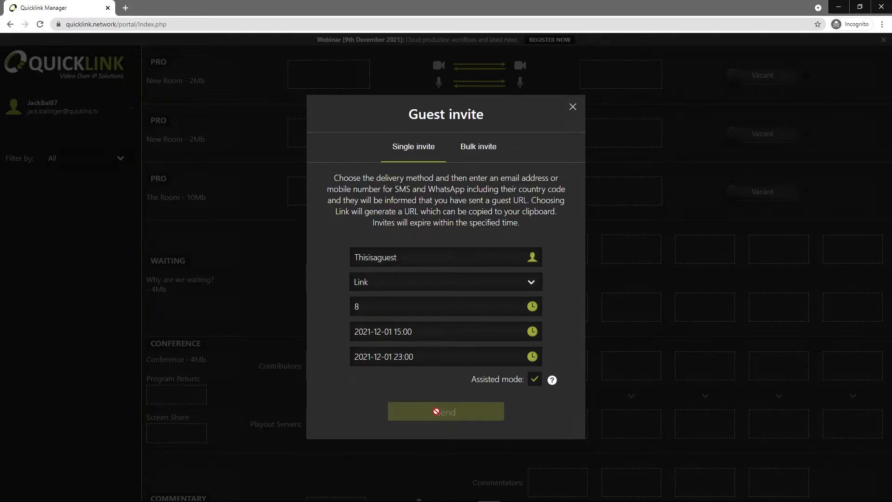
# Send the Thisisaguest invite, copy the generated guest link, and close the confirmation.
pyautogui.click(445, 412)
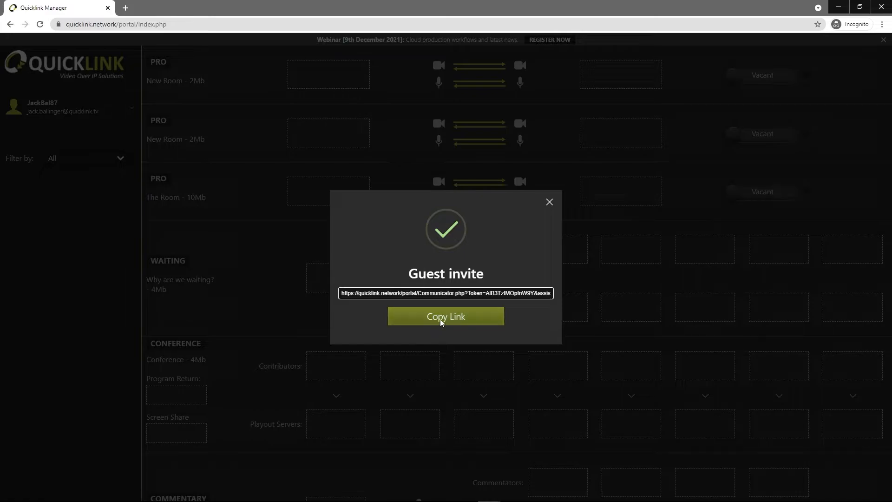
pyautogui.click(445, 316)
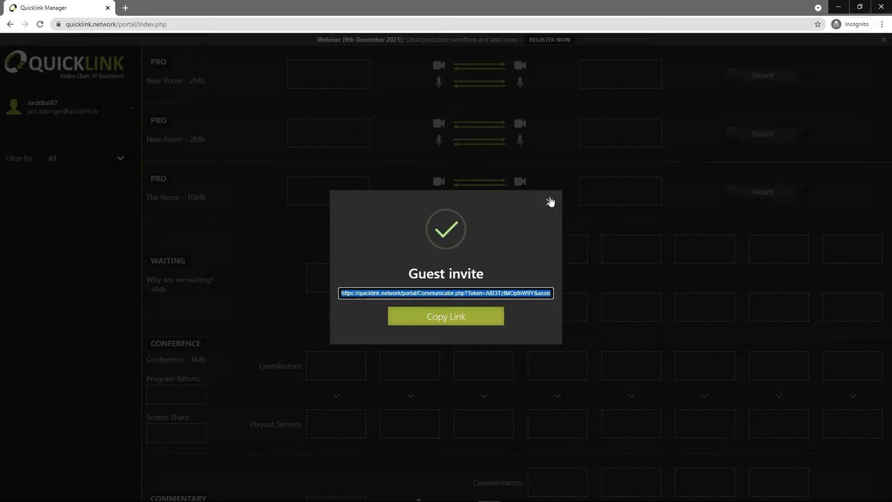
pyautogui.click(550, 201)
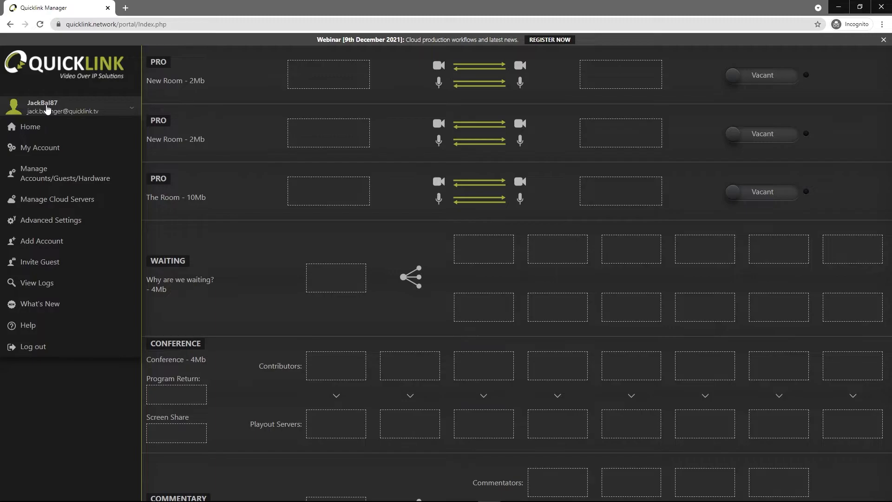
pyautogui.moveTo(63, 263)
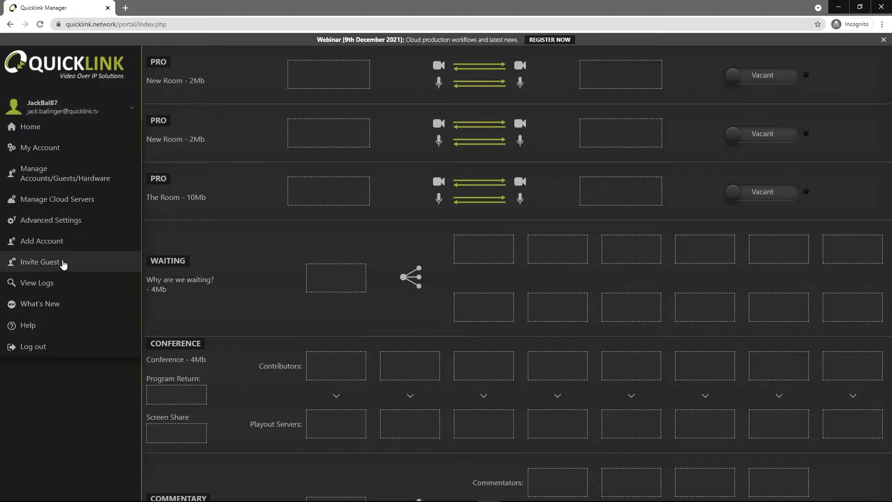
# Download the CSV template from the Bulk invite tab of Invite Guest.
pyautogui.click(39, 262)
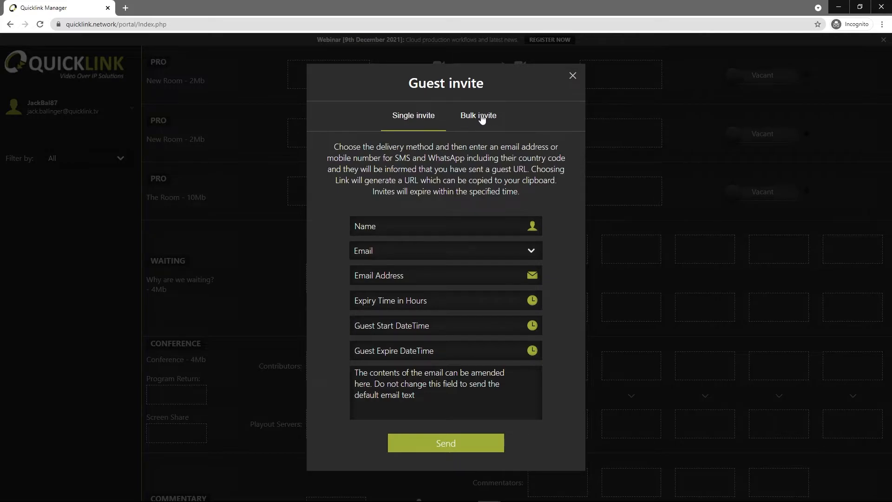
pyautogui.click(478, 116)
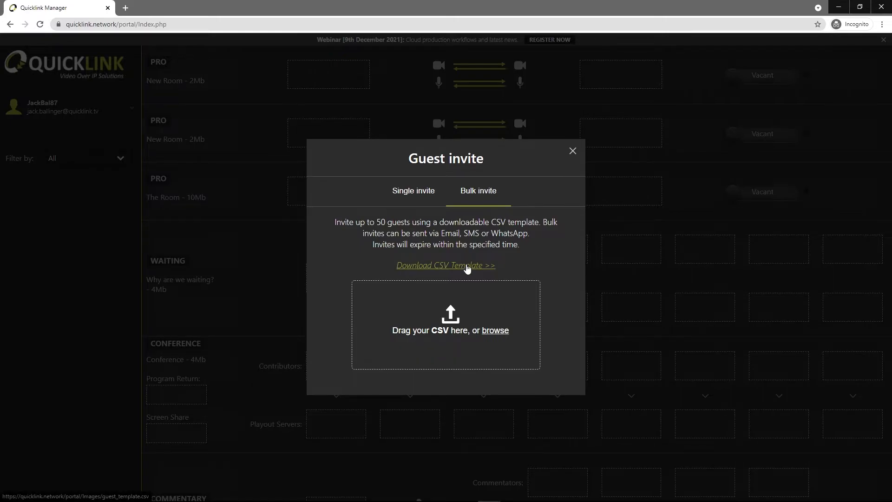
pyautogui.click(446, 265)
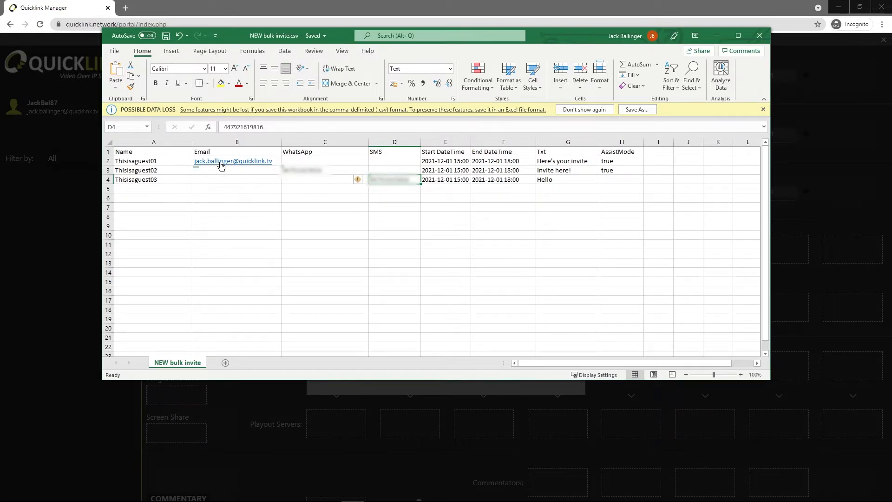
pyautogui.moveTo(222, 165)
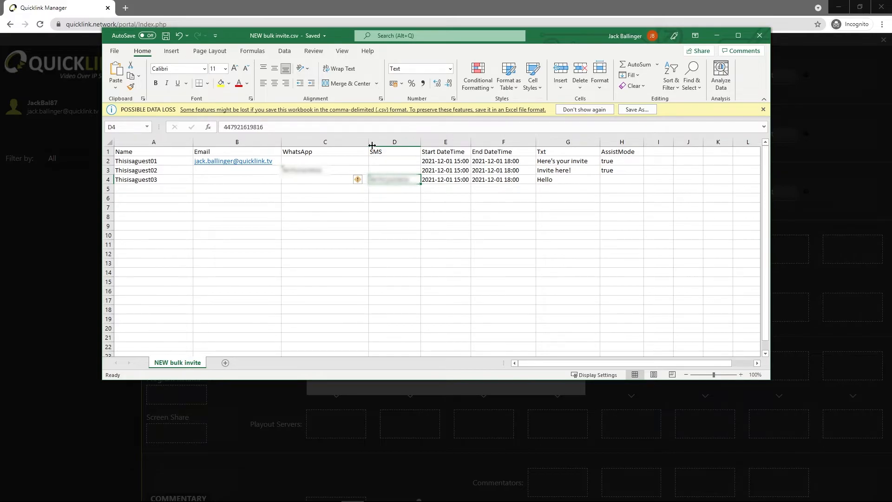
pyautogui.moveTo(397, 186)
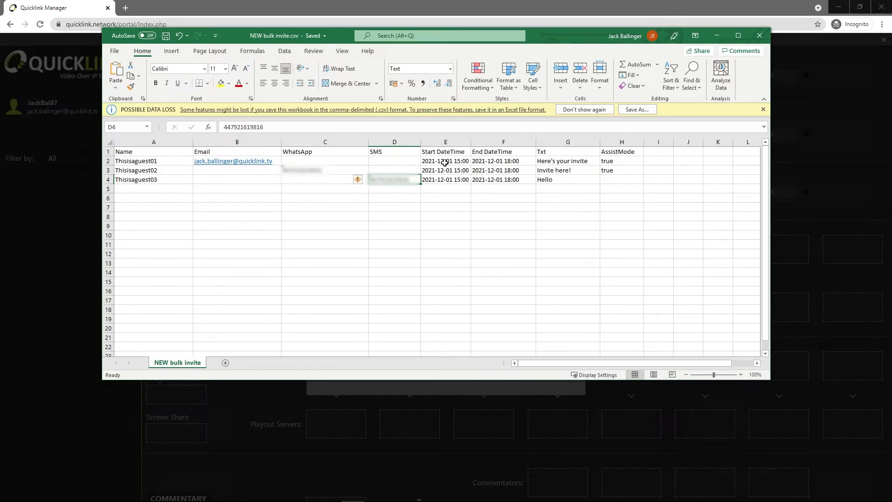
pyautogui.moveTo(443, 181)
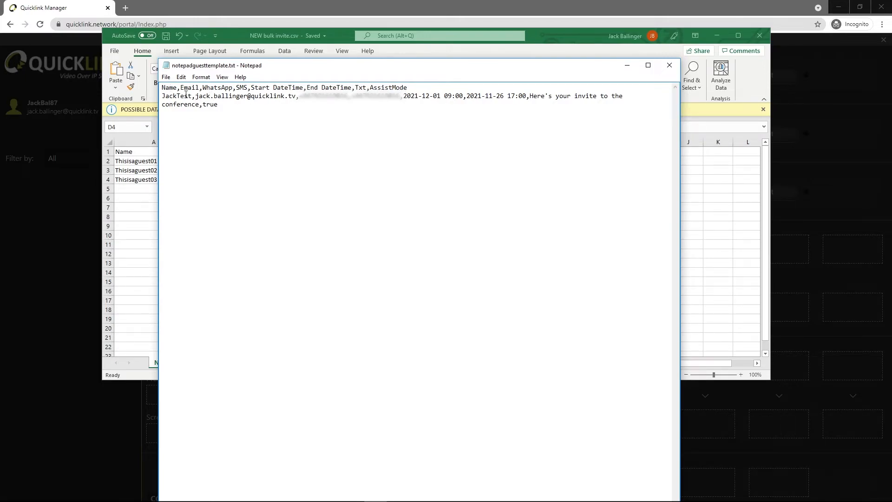
# View notepadguesttemplate.txt in Notepad, then return to the bulk invite panel.
pyautogui.click(432, 96)
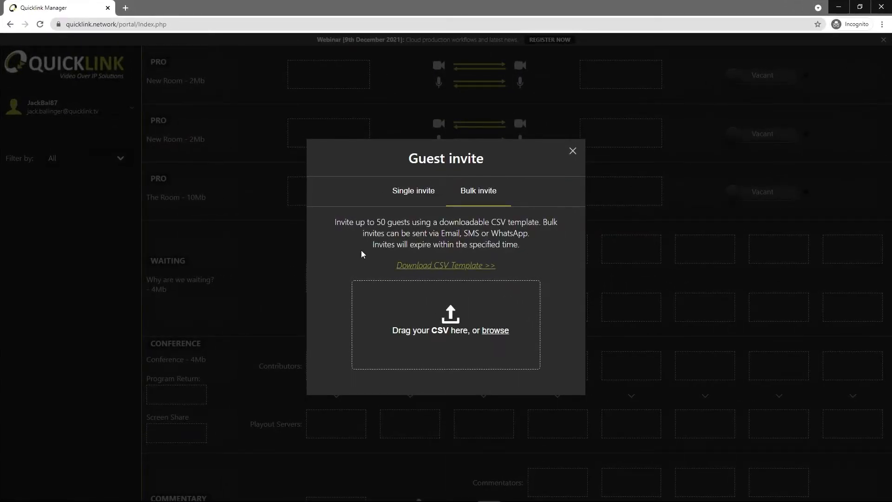
pyautogui.moveTo(497, 332)
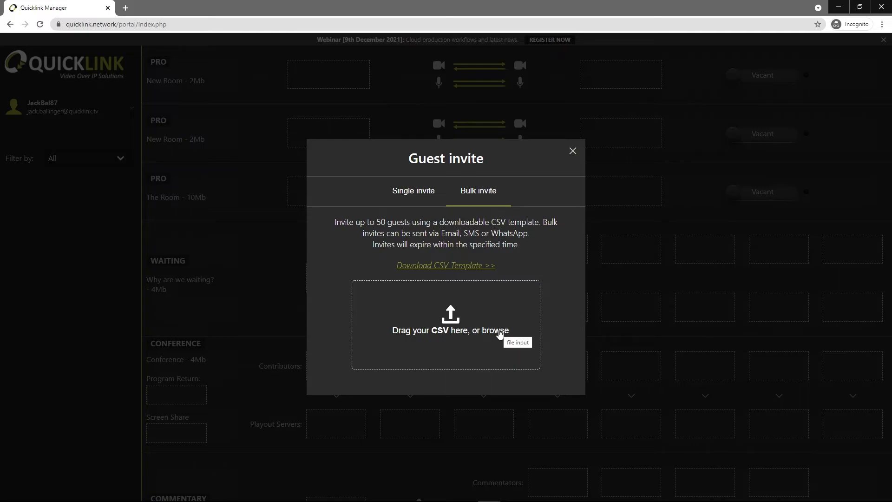
# Upload 'NEW bulk invite.csv' in the Bulk invite tab.
pyautogui.click(495, 330)
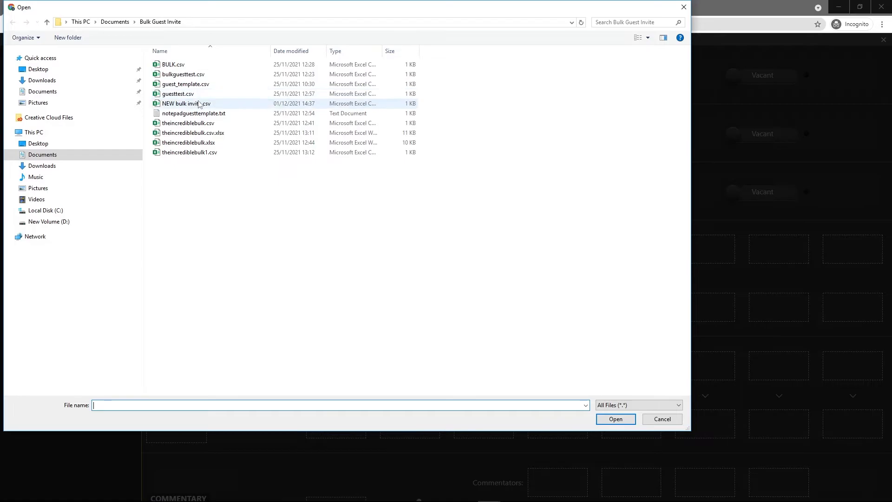
pyautogui.click(185, 103)
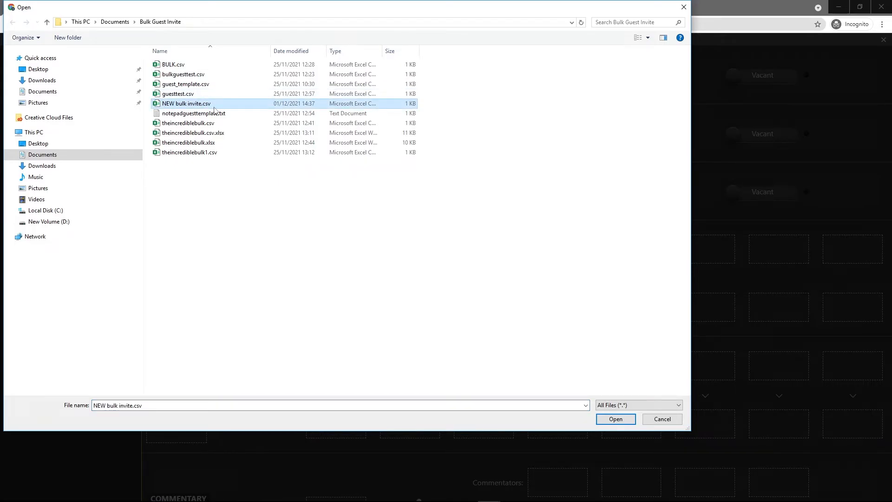
pyautogui.click(616, 419)
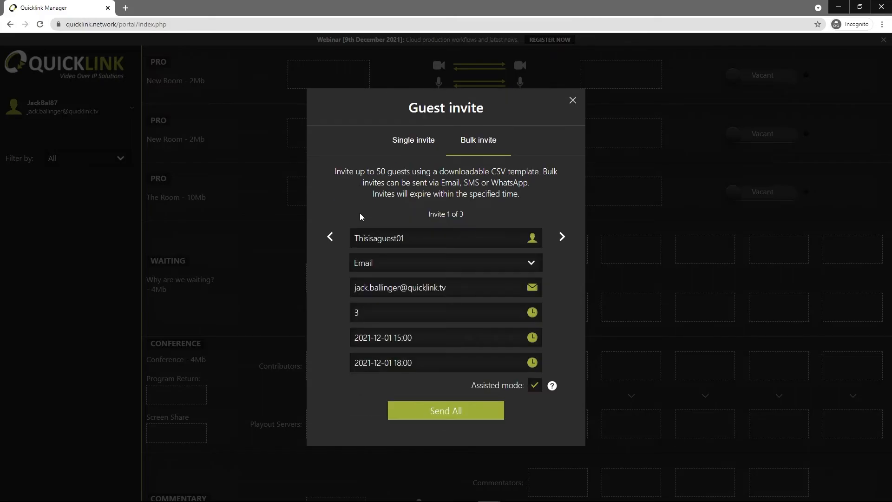
pyautogui.moveTo(580, 231)
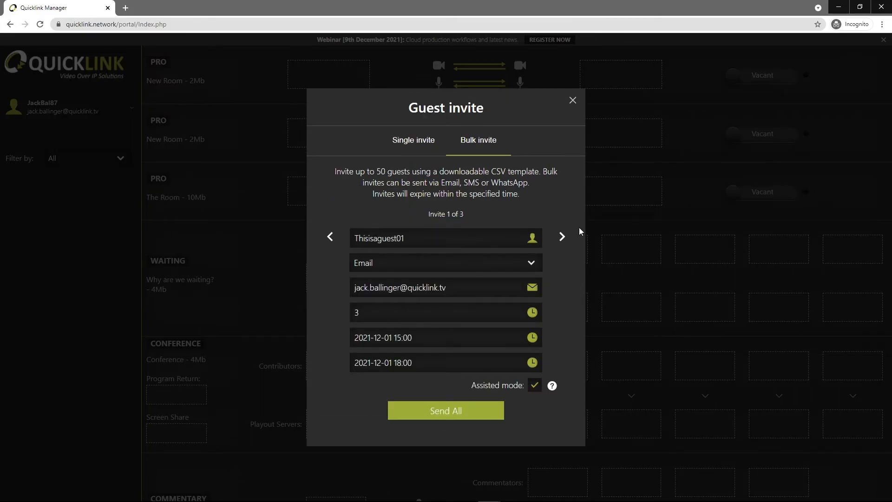
# Set the second guest's invite delivery method to WhatsApp.
pyautogui.click(562, 236)
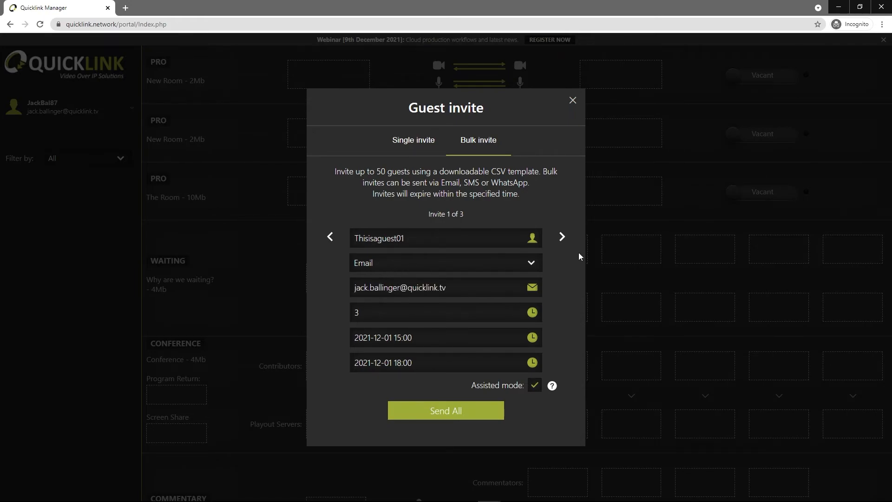
pyautogui.click(561, 236)
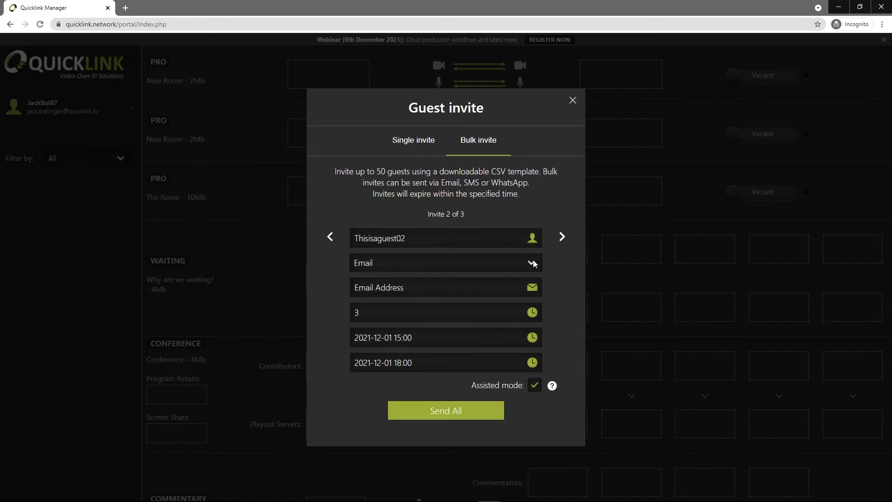
pyautogui.click(445, 262)
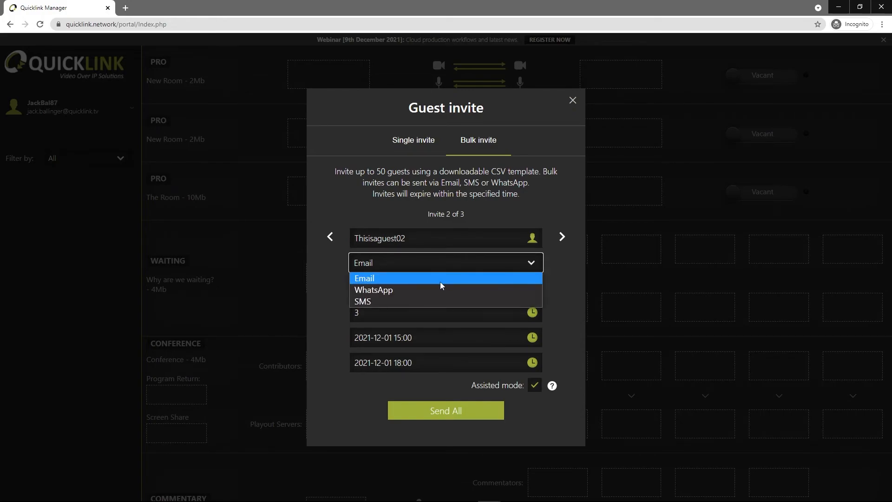
pyautogui.click(373, 290)
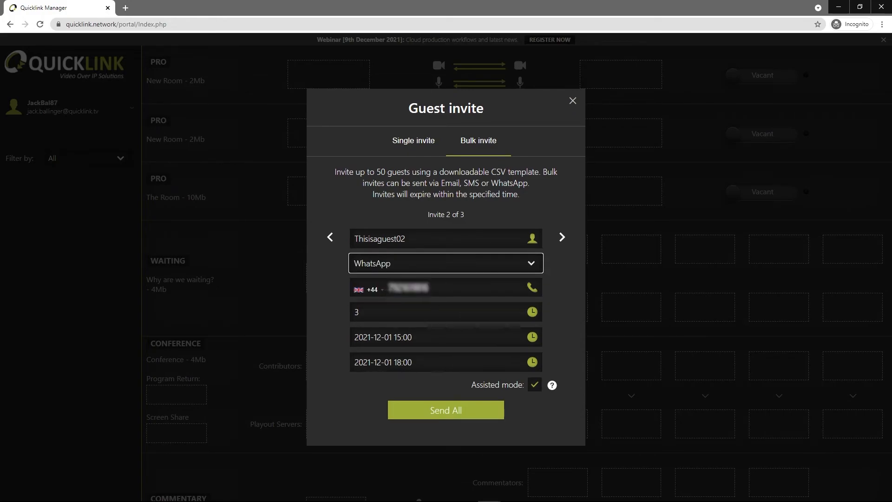
# Give the third invite a 6-hour expiry with assisted mode, then send all three invites.
pyautogui.click(561, 237)
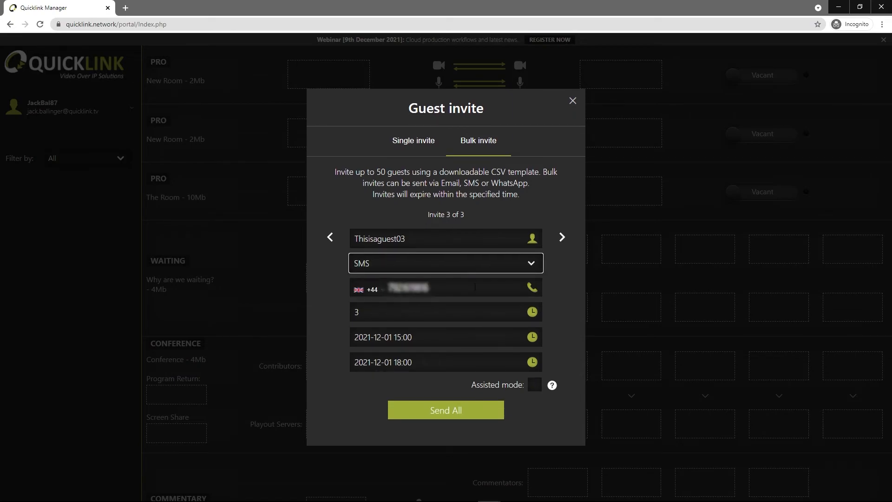
pyautogui.click(436, 311)
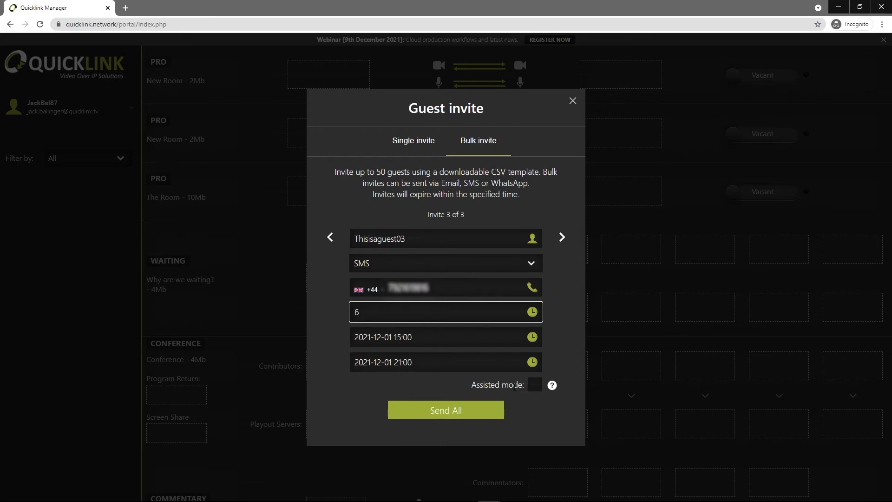
pyautogui.click(534, 384)
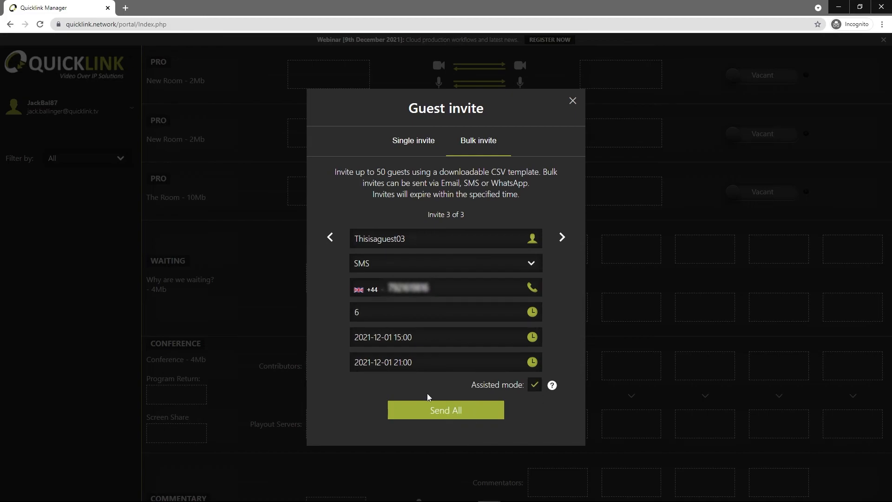
pyautogui.moveTo(433, 383)
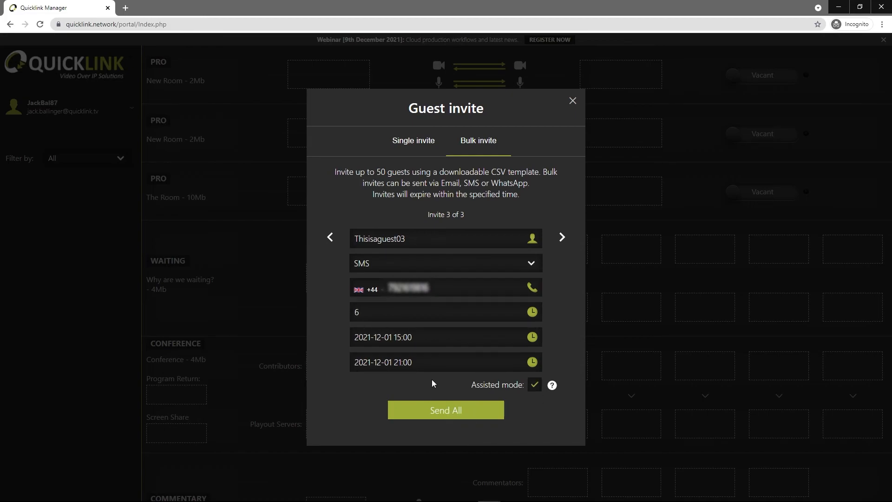
pyautogui.click(330, 236)
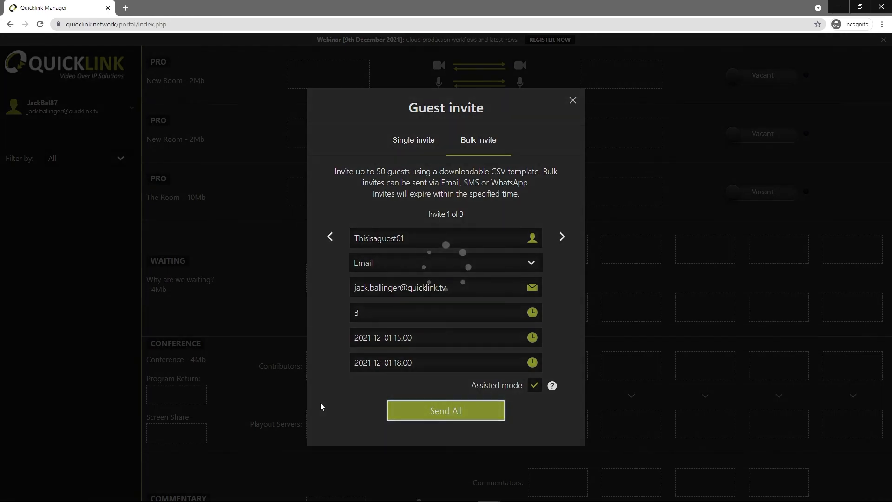
pyautogui.click(445, 410)
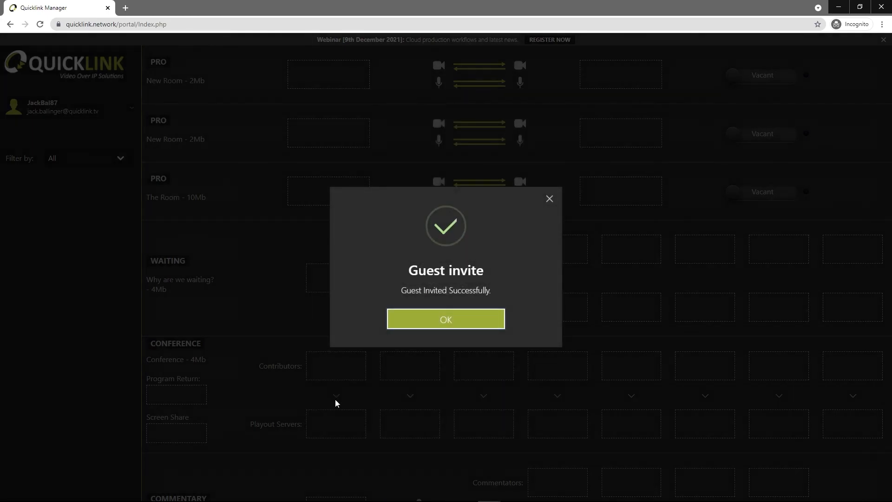